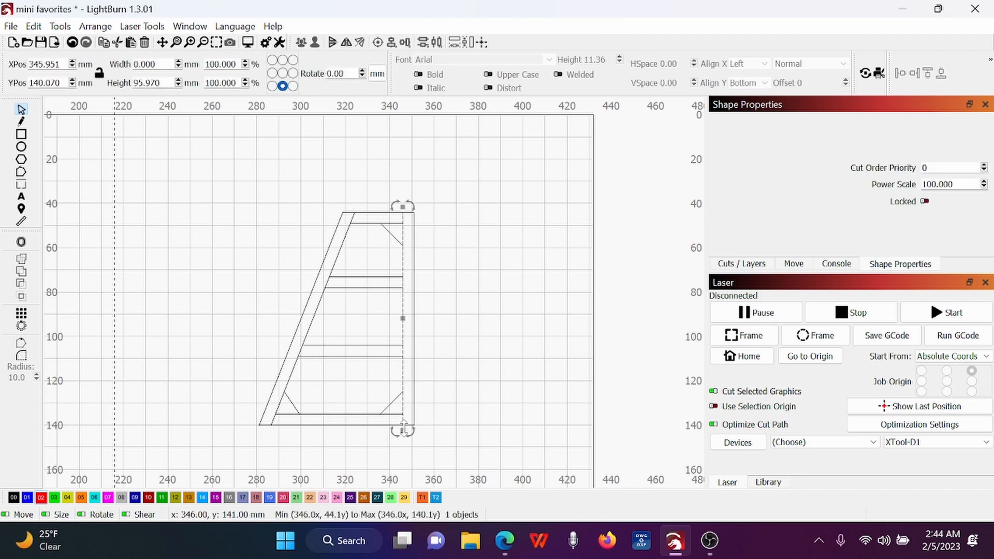
Trim the inner right and inner bottom lines back to the bottom corner braces
{"action": "left_click_drag", "start_coordinate": [402, 430], "coordinate": [404, 398]}
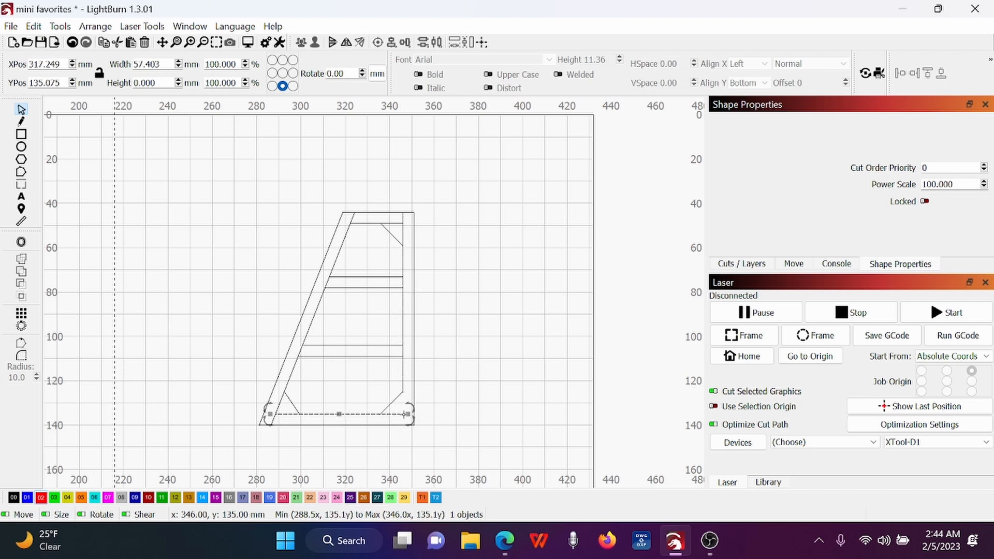
{"action": "left_click_drag", "start_coordinate": [407, 415], "coordinate": [382, 416]}
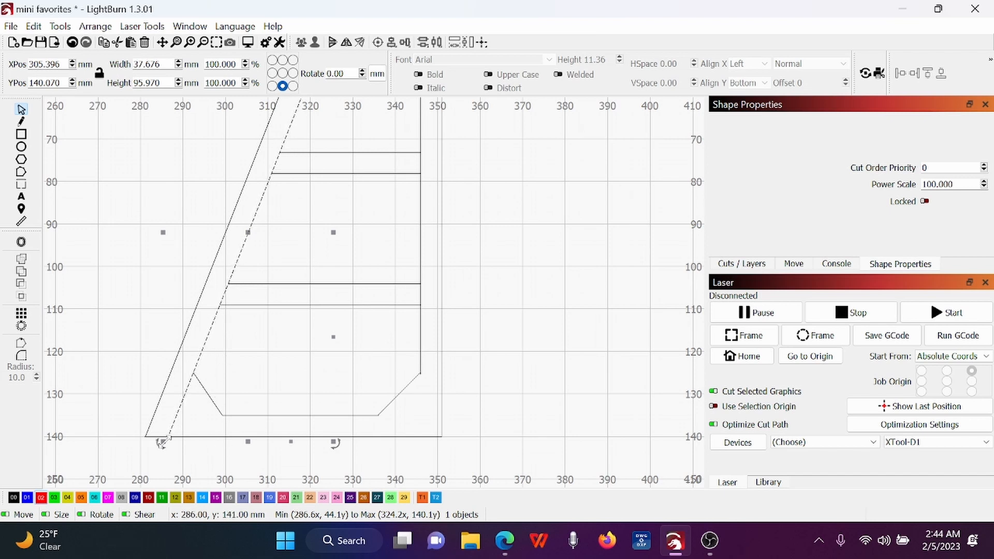
{"action": "mouse_move", "coordinate": [250, 445]}
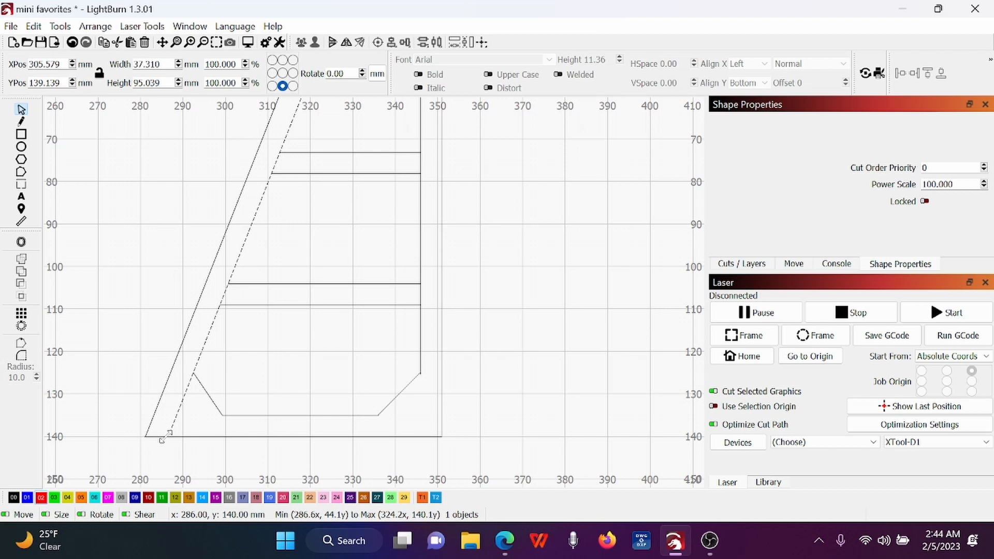
Trim the slanted inner line to y≈125 and y≈49, and the right inner line to y≈109
{"action": "left_click_drag", "start_coordinate": [164, 435], "coordinate": [186, 420]}
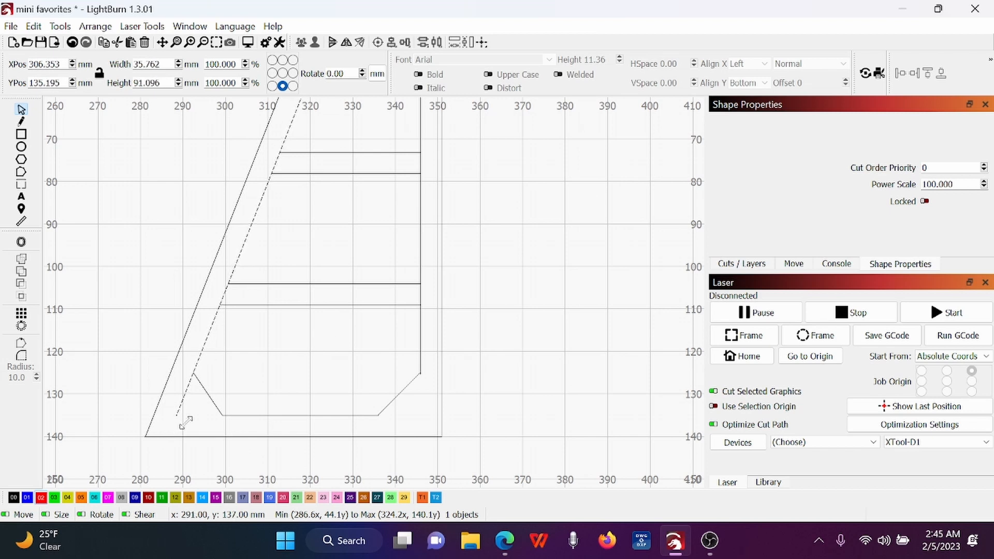
{"action": "left_click_drag", "start_coordinate": [185, 422], "coordinate": [201, 409]}
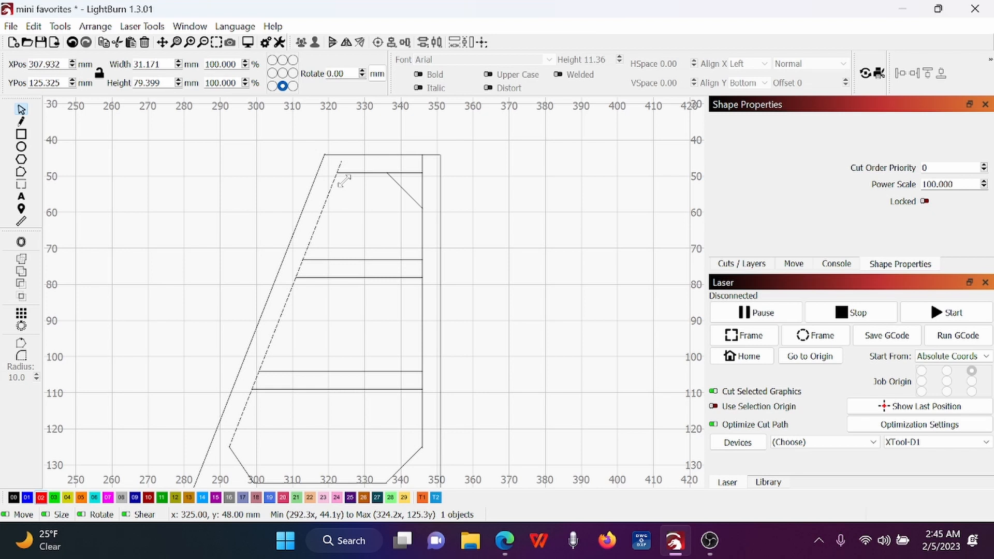
{"action": "left_click_drag", "start_coordinate": [344, 179], "coordinate": [254, 383]}
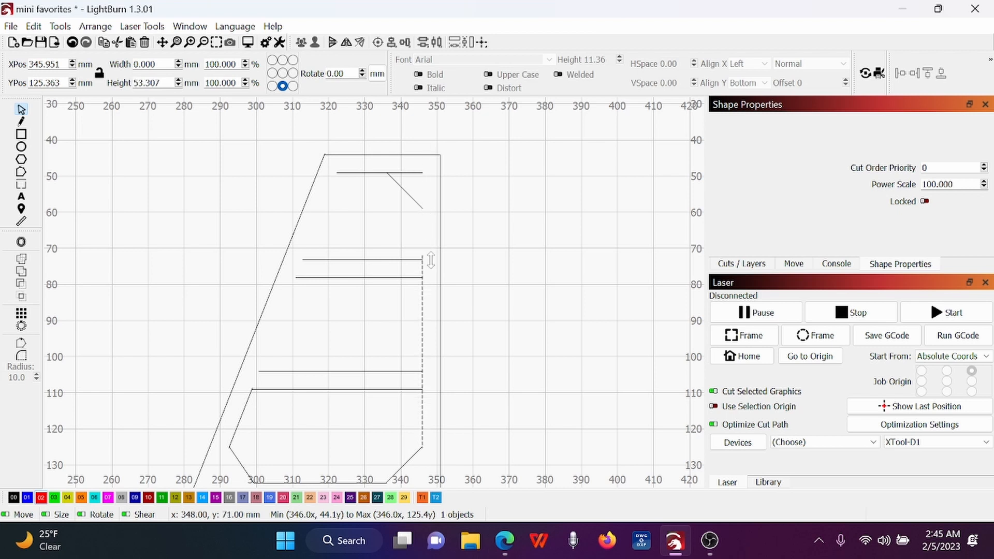
{"action": "left_click_drag", "start_coordinate": [430, 260], "coordinate": [426, 389]}
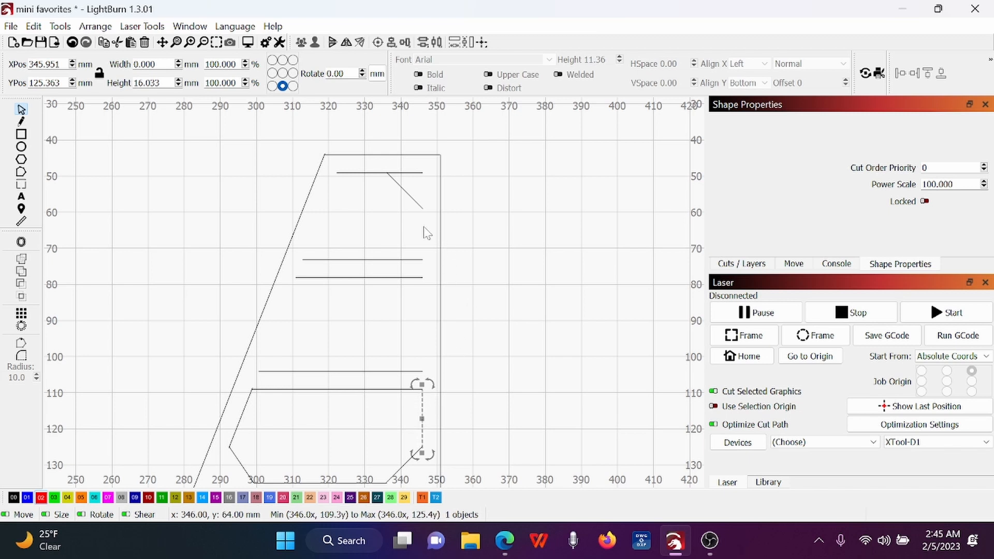
{"action": "mouse_move", "coordinate": [92, 166]}
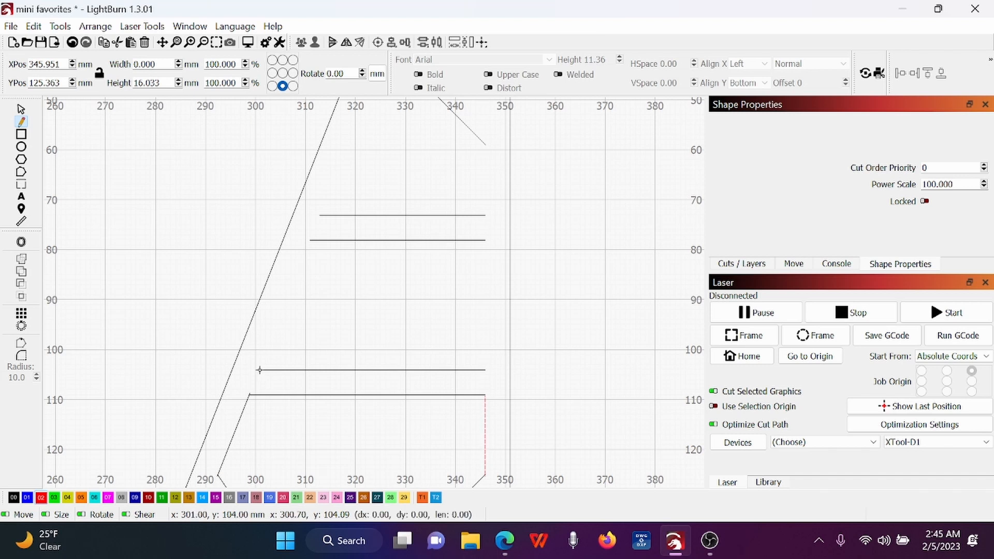
Draw the slanted side and the right sides closing the top and middle panels
{"action": "left_click_drag", "start_coordinate": [259, 370], "coordinate": [310, 241]}
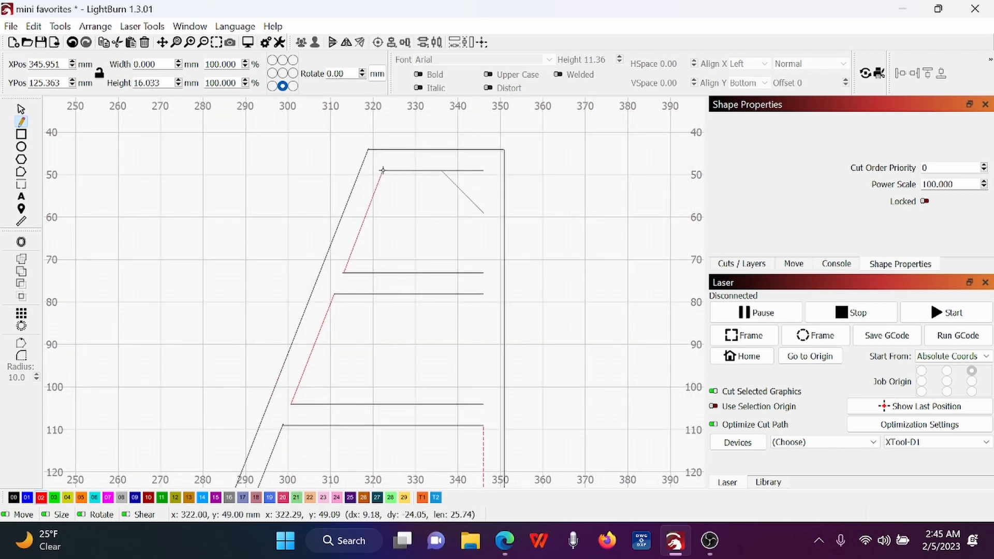
{"action": "mouse_move", "coordinate": [393, 188]}
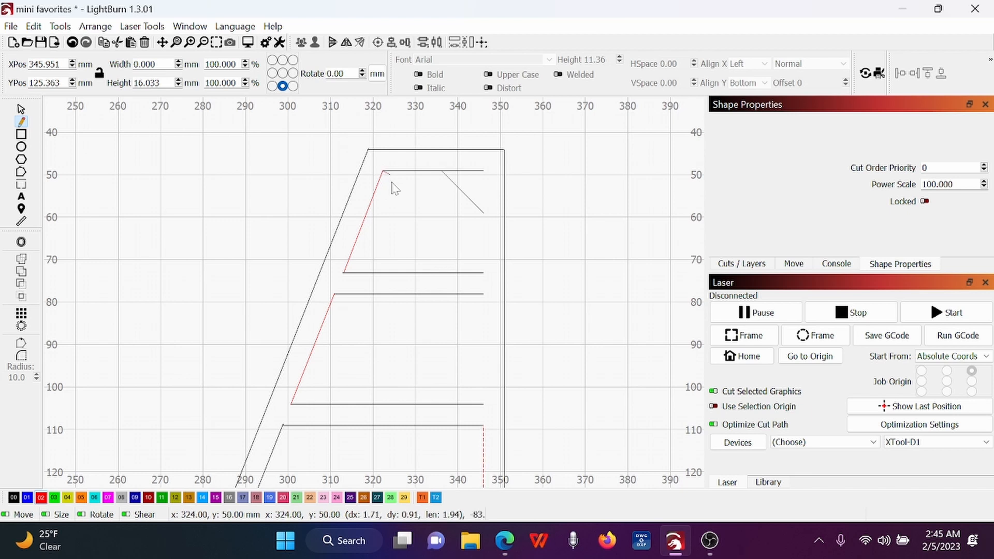
{"action": "mouse_move", "coordinate": [488, 251]}
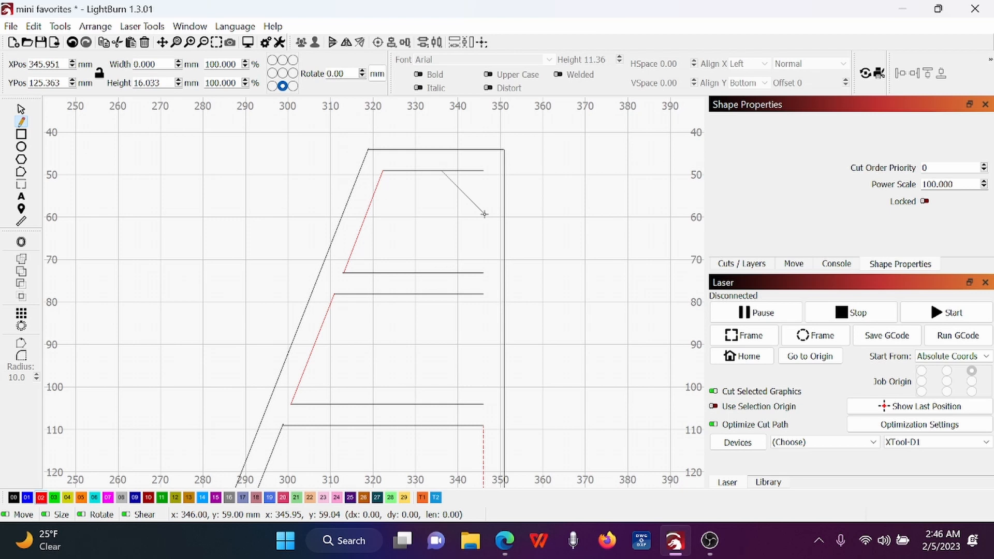
{"action": "left_click_drag", "start_coordinate": [485, 214], "coordinate": [485, 273]}
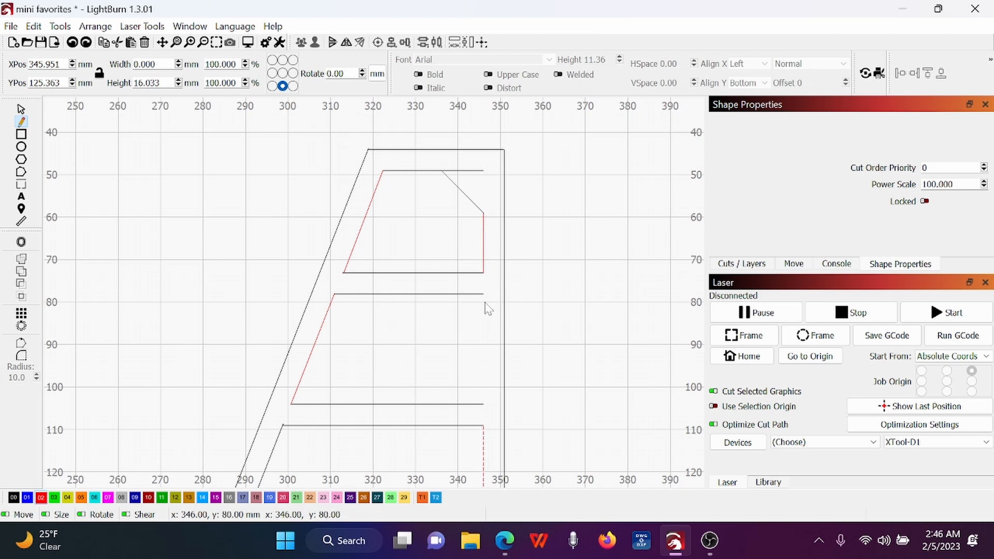
{"action": "mouse_move", "coordinate": [484, 295]}
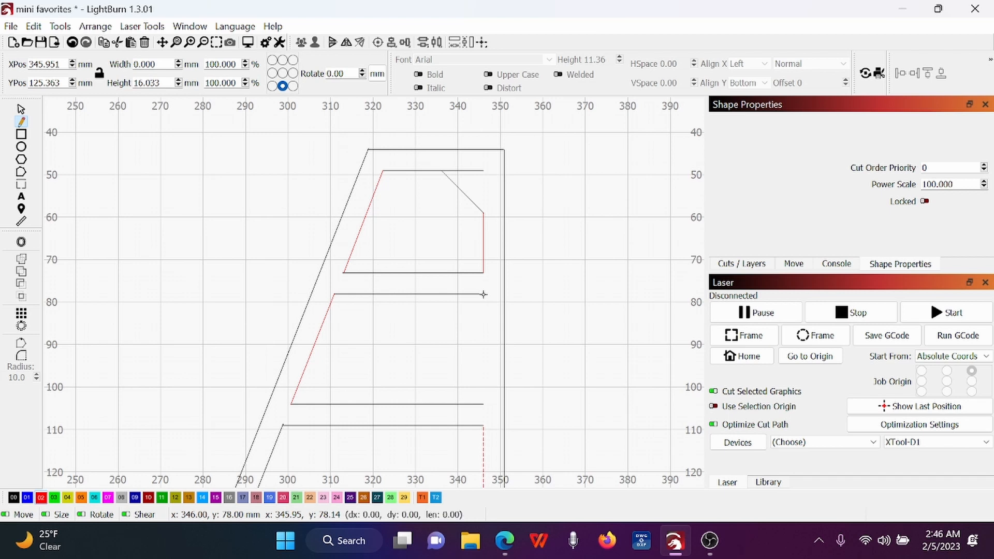
{"action": "left_click_drag", "start_coordinate": [482, 294], "coordinate": [483, 403]}
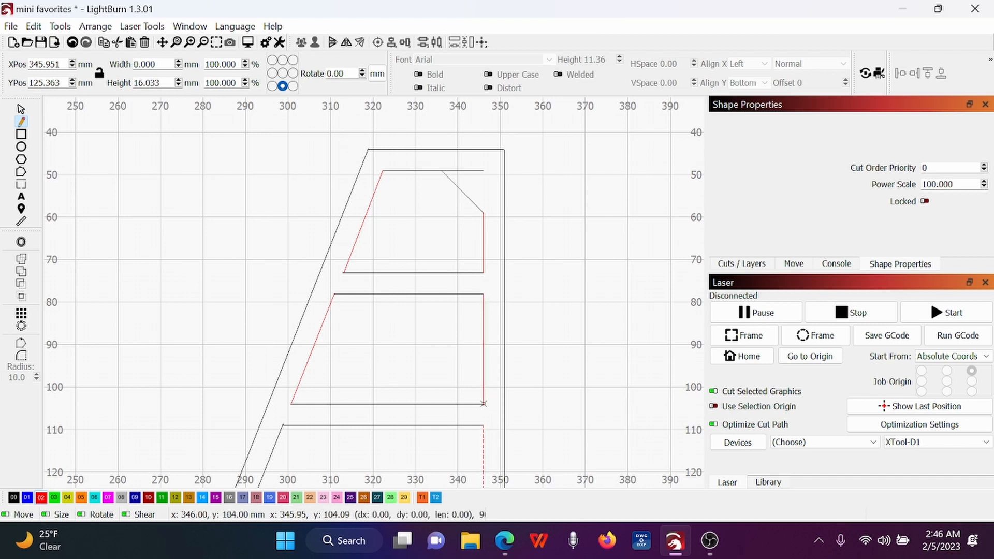
{"action": "mouse_move", "coordinate": [158, 157]}
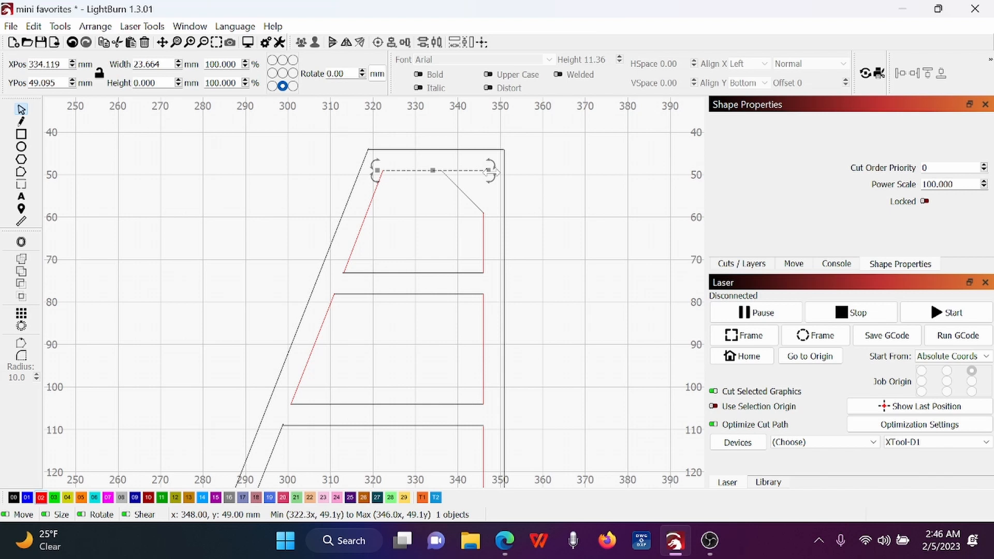
Shorten the top panel's upper line to about 13 mm, ending at the diagonal
{"action": "left_click_drag", "start_coordinate": [491, 172], "coordinate": [466, 161]}
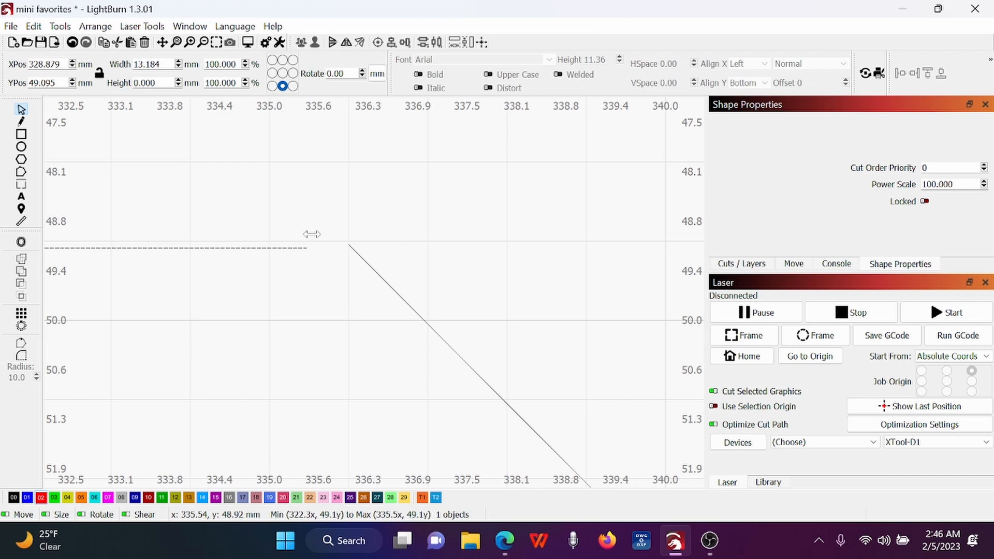
{"action": "mouse_move", "coordinate": [312, 224]}
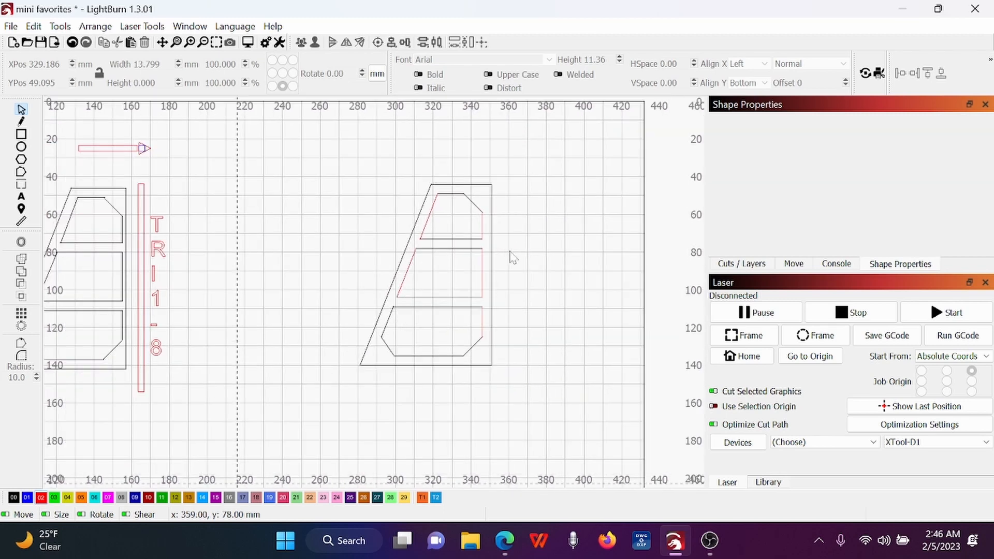
{"action": "mouse_move", "coordinate": [265, 154]}
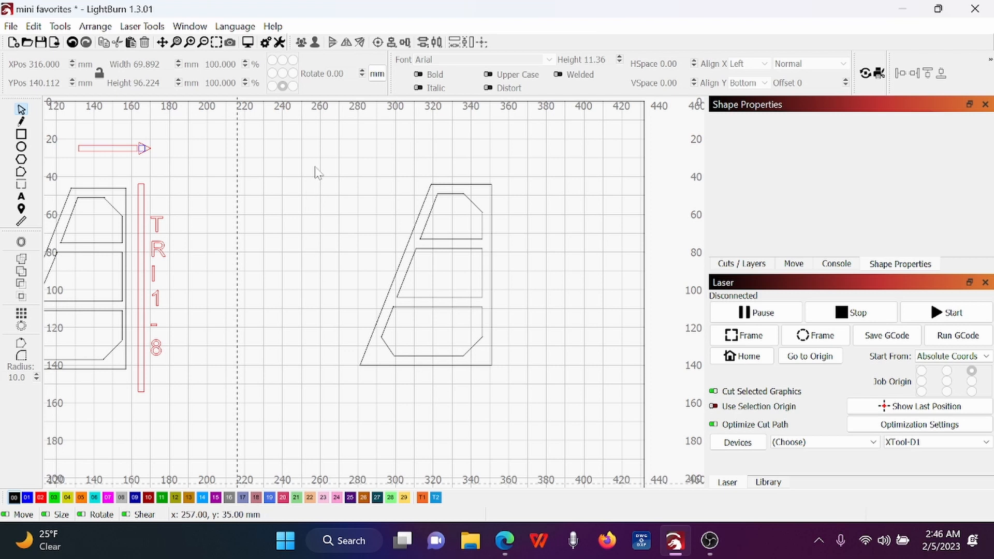
Select the entire slanted frame after moving the red lines to the black layer
{"action": "left_click", "coordinate": [426, 288]}
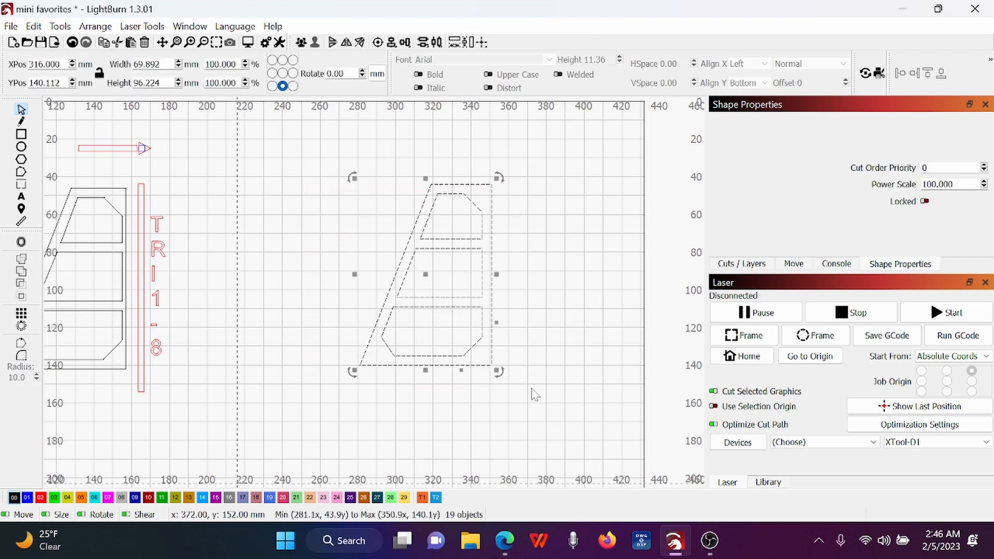